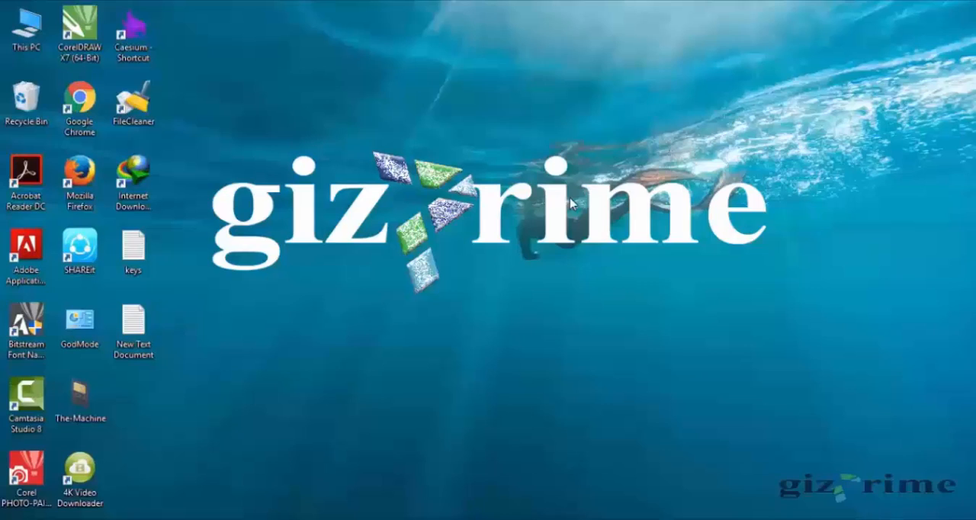
mouse_move(389, 312)
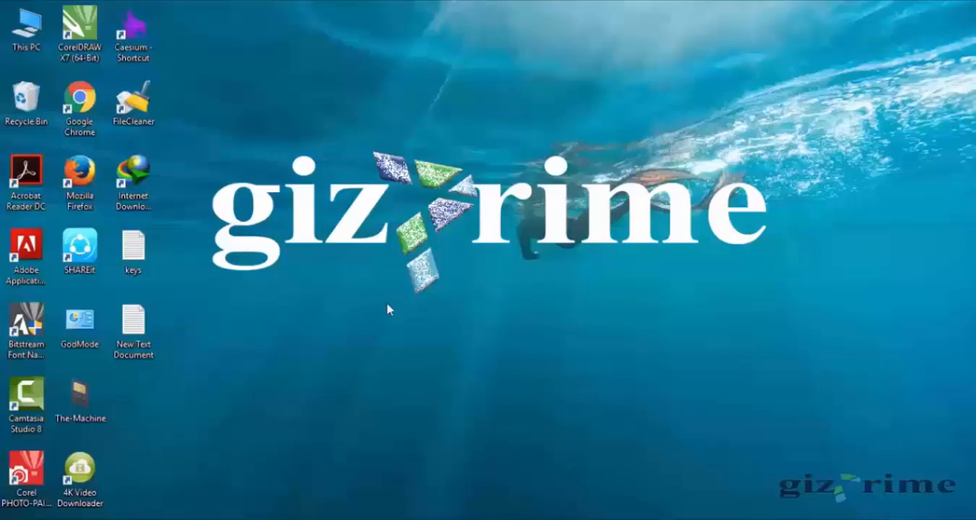
mouse_move(474, 359)
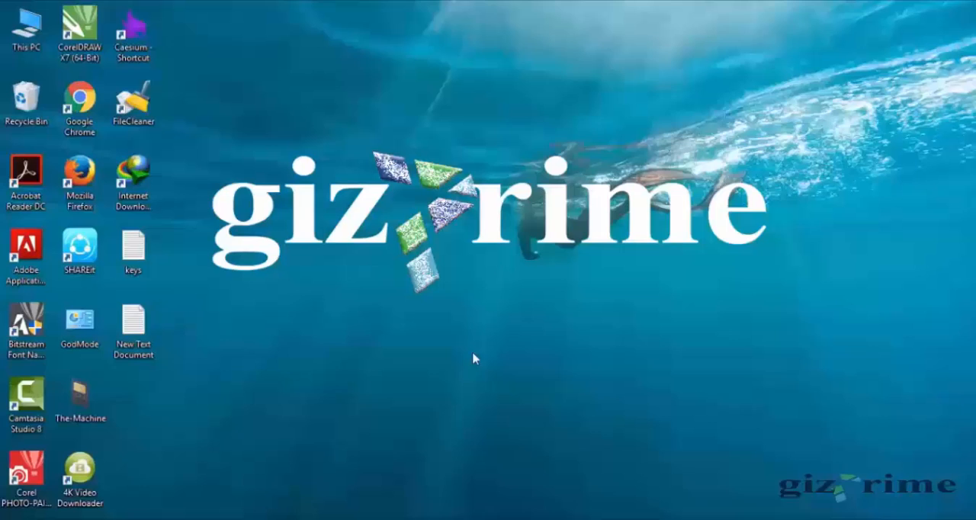
Note the three key locations: stored in software on the PC, printed on a sticker, embedded in UEFI firmware
double_click(133, 321)
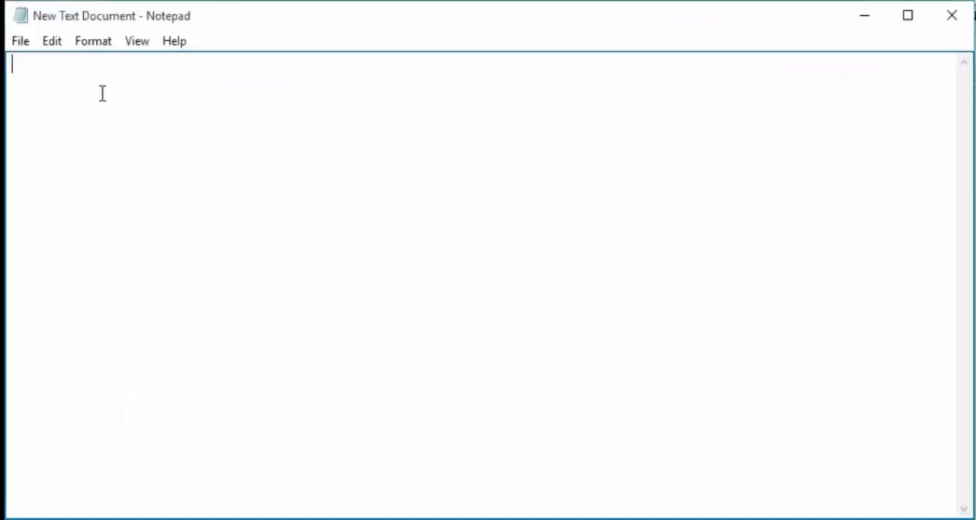
text(1st, Stored in software on your PC: When you installs Windows,.  Windows store its product key in the registry.)
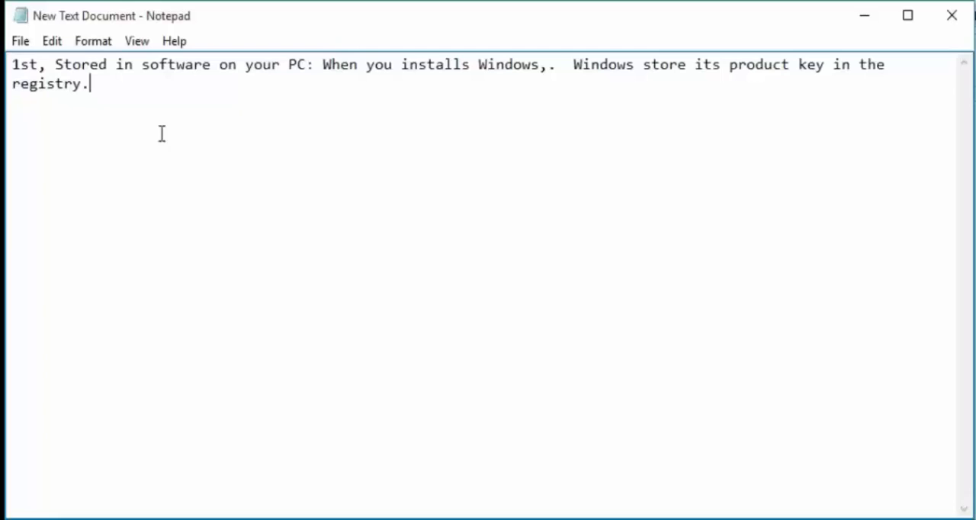
mouse_move(185, 95)
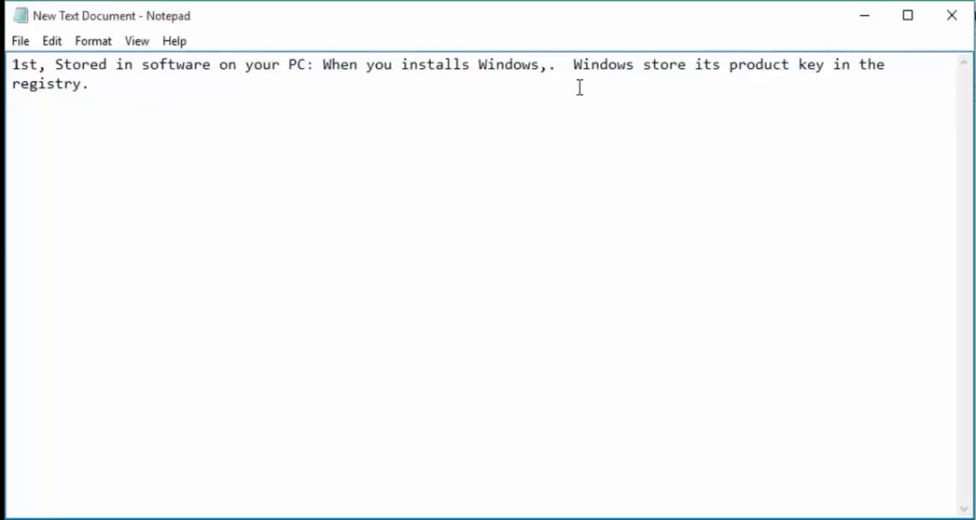
text(2nd,Printed on a sticker:)
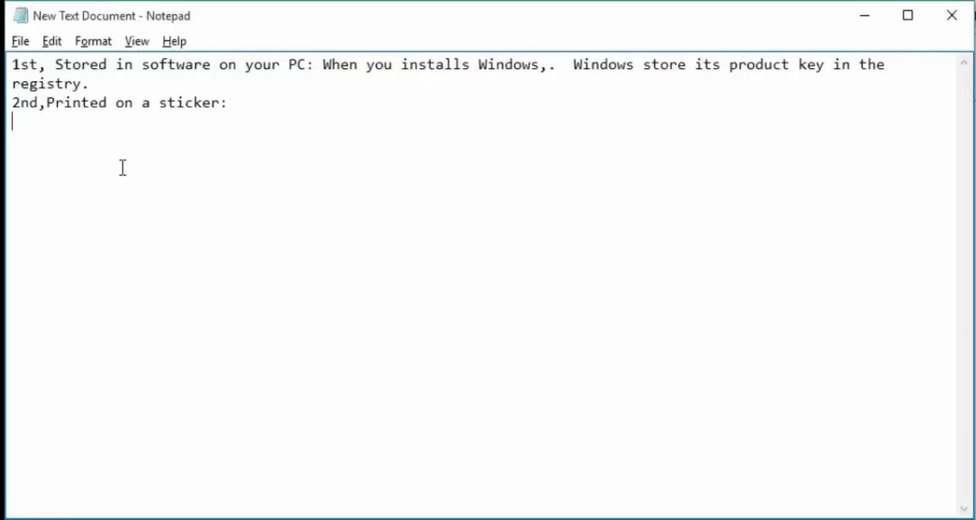
text(3rd:Embedded in your PC's UEFI firmware:)
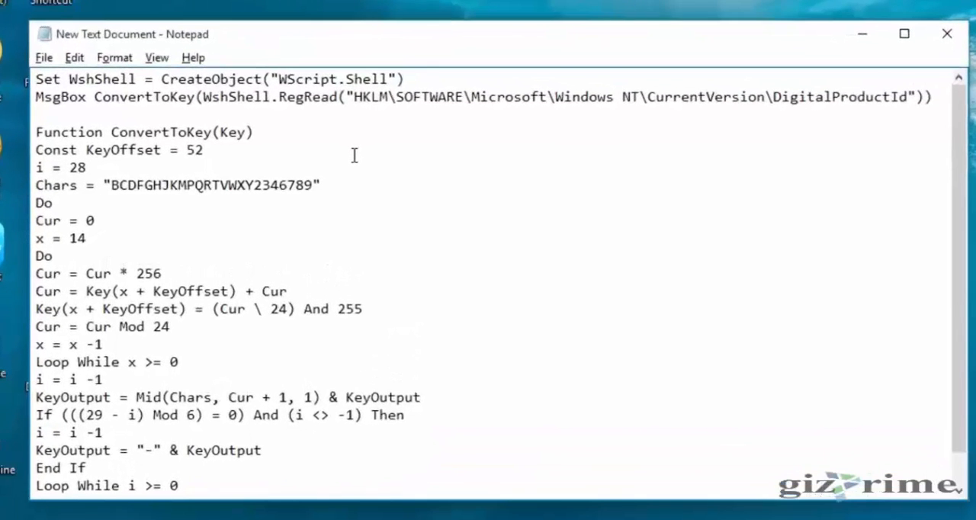
mouse_move(294, 174)
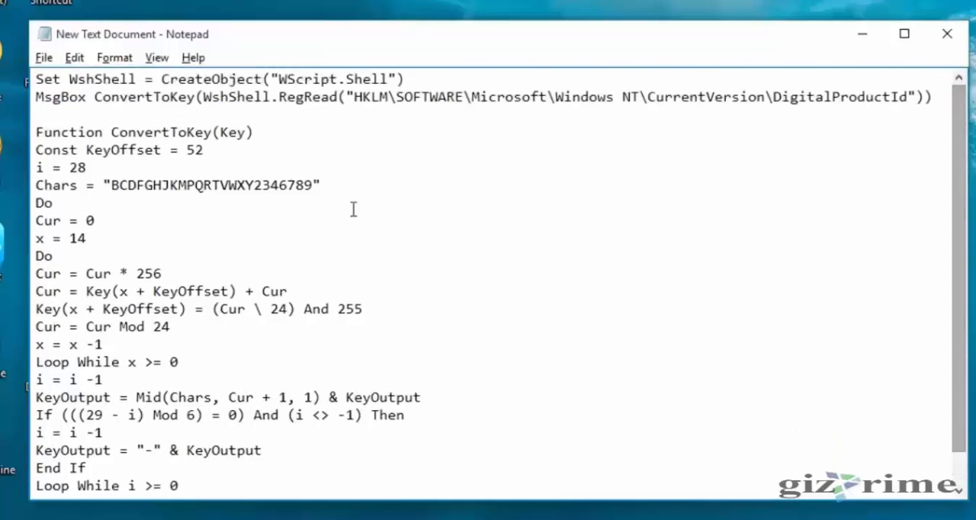
Save the script to the desktop under the name productkey.vbs via Save As
click(43, 58)
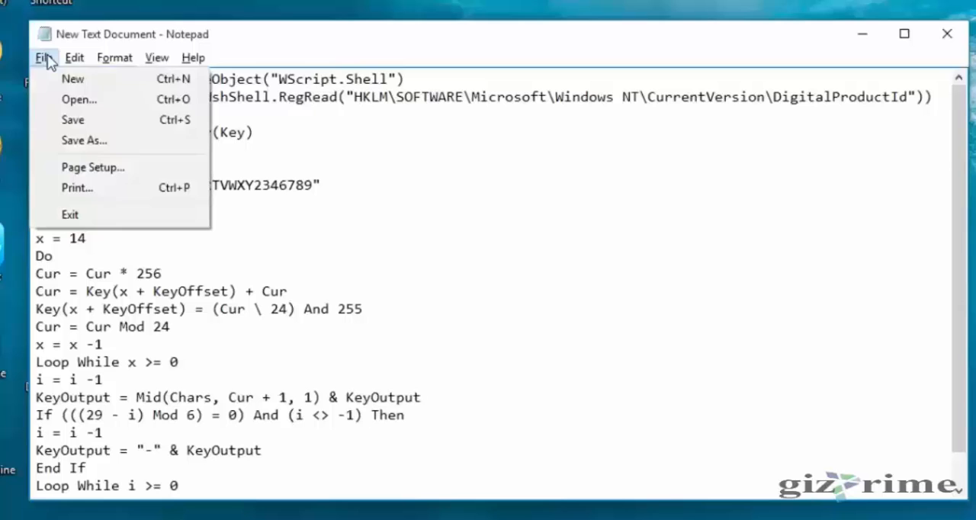
click(84, 140)
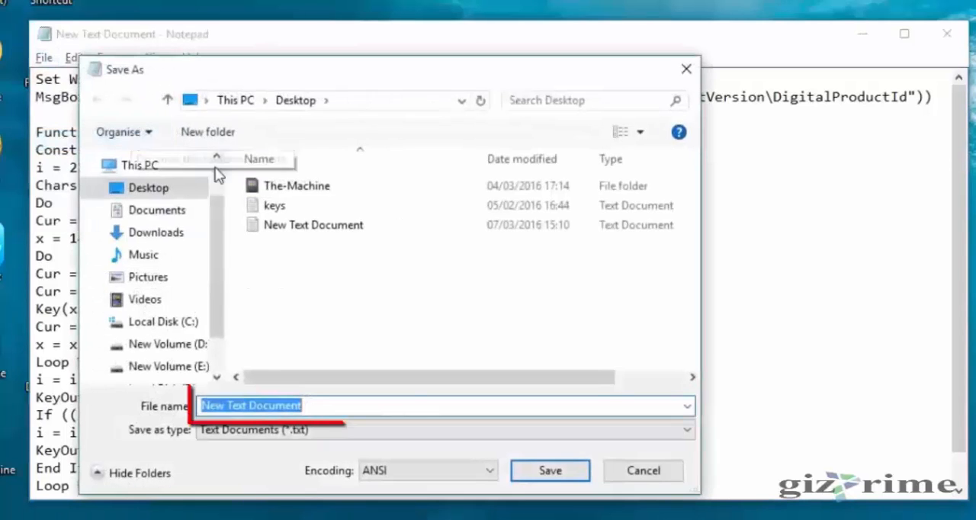
text(productk)
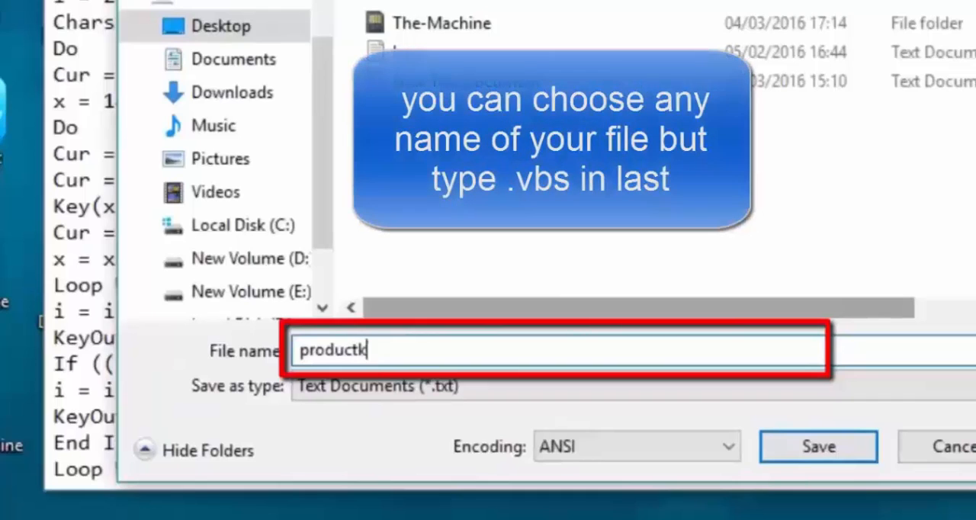
text(ey)
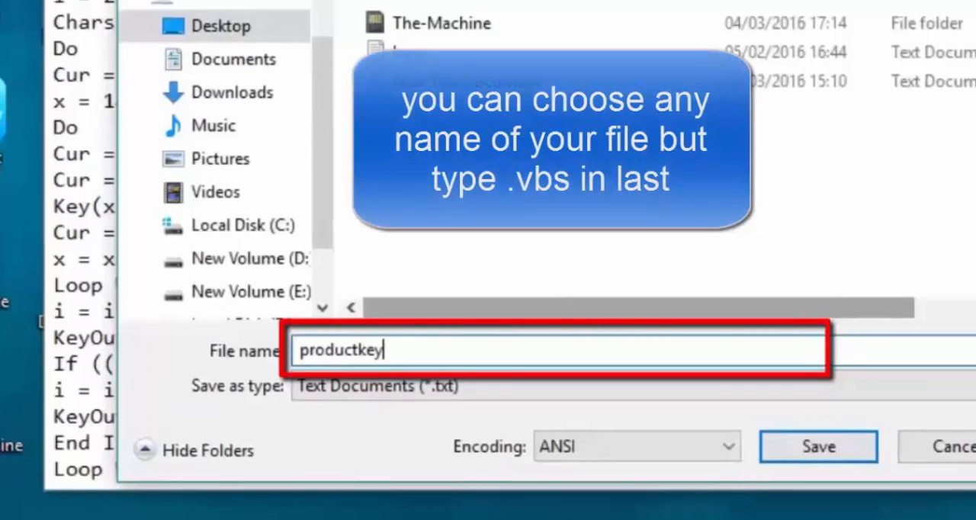
text(.)
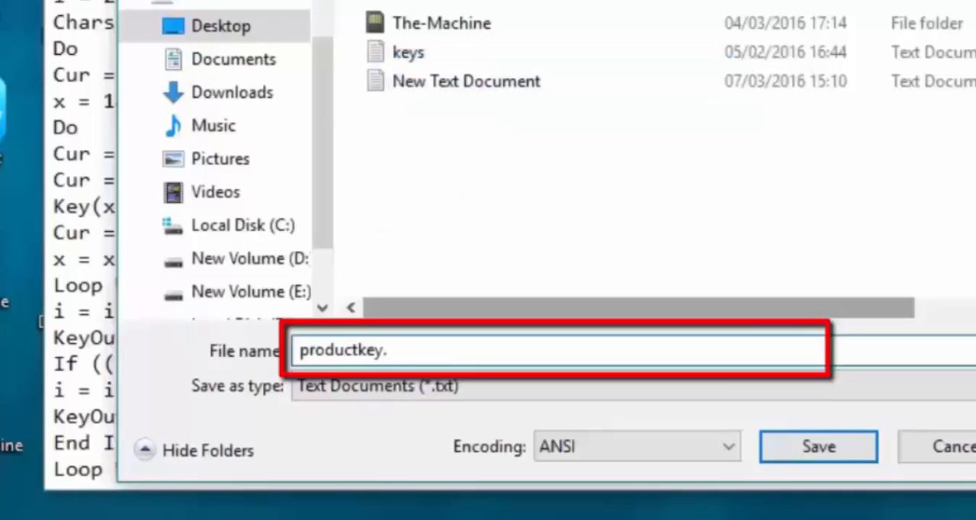
text(vbs)
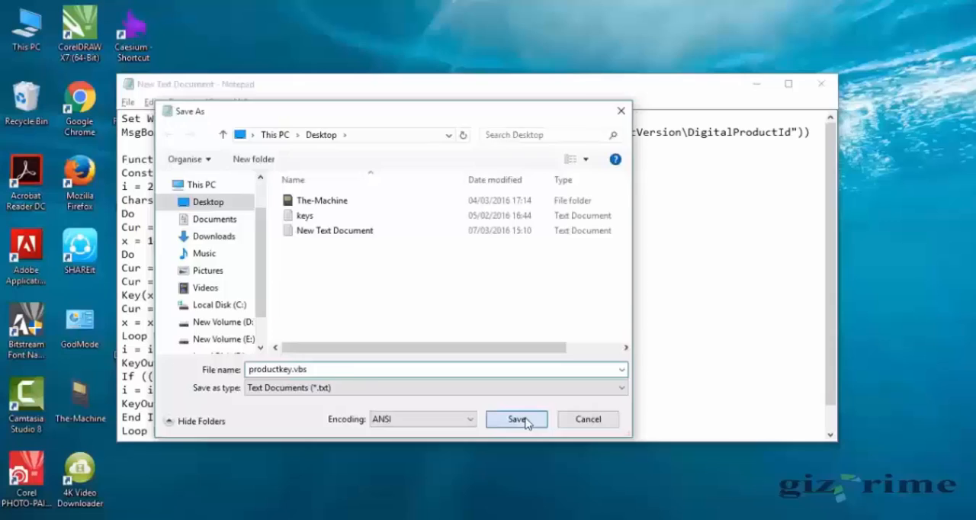
click(516, 418)
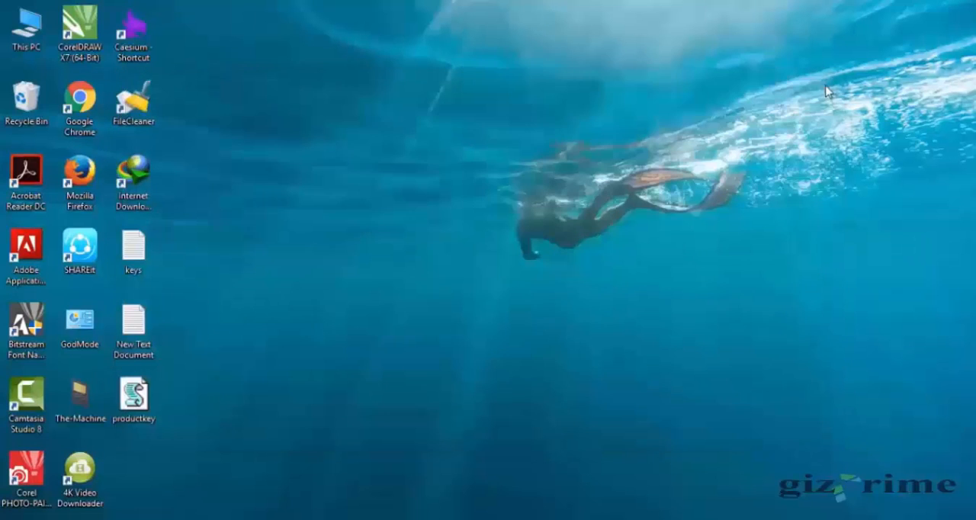
mouse_move(186, 388)
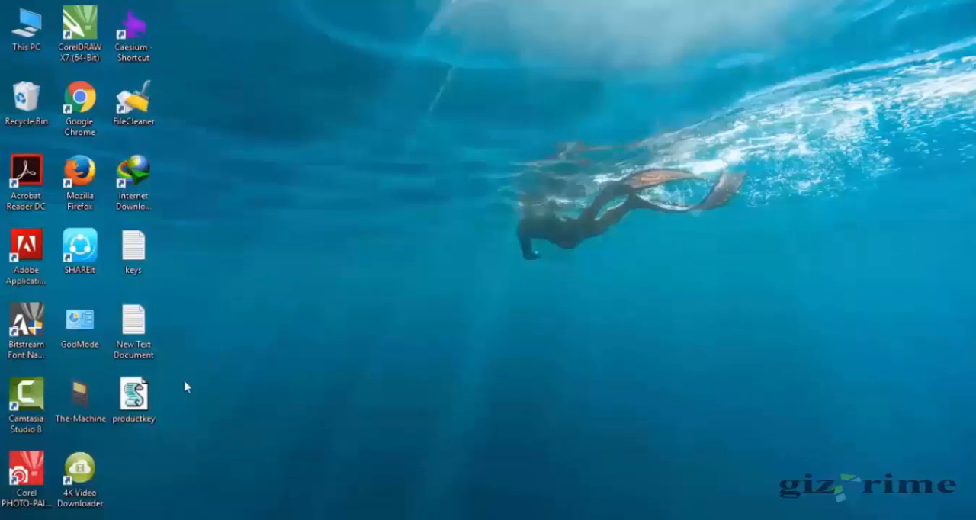
Run productkey.vbs from the desktop, read the product key popup and dismiss it
double_click(134, 394)
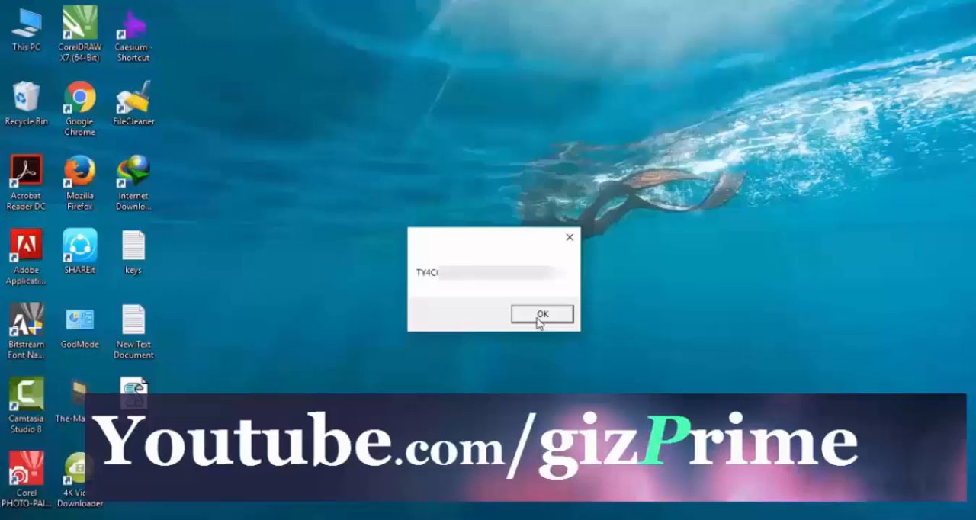
click(542, 314)
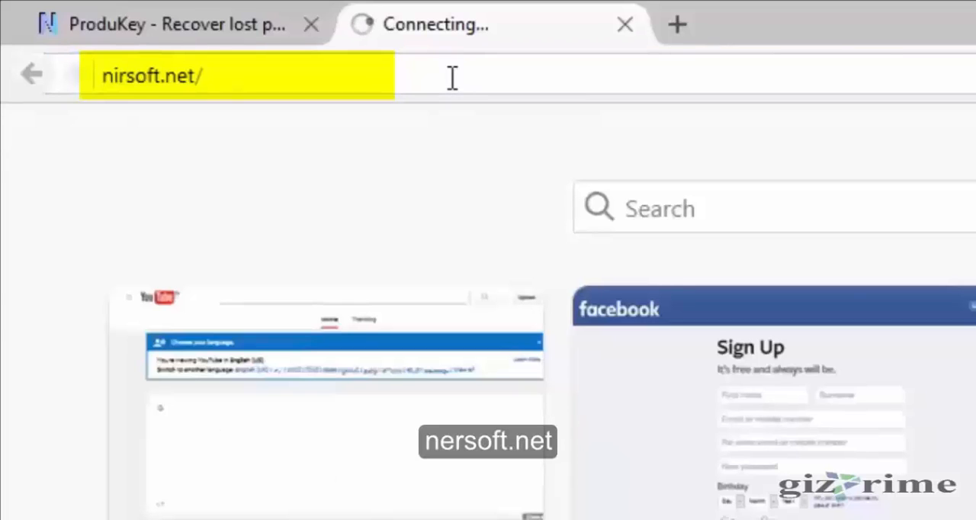
Load nirsoft.net and browse the main page to find the ProduKey utility
key(Return)
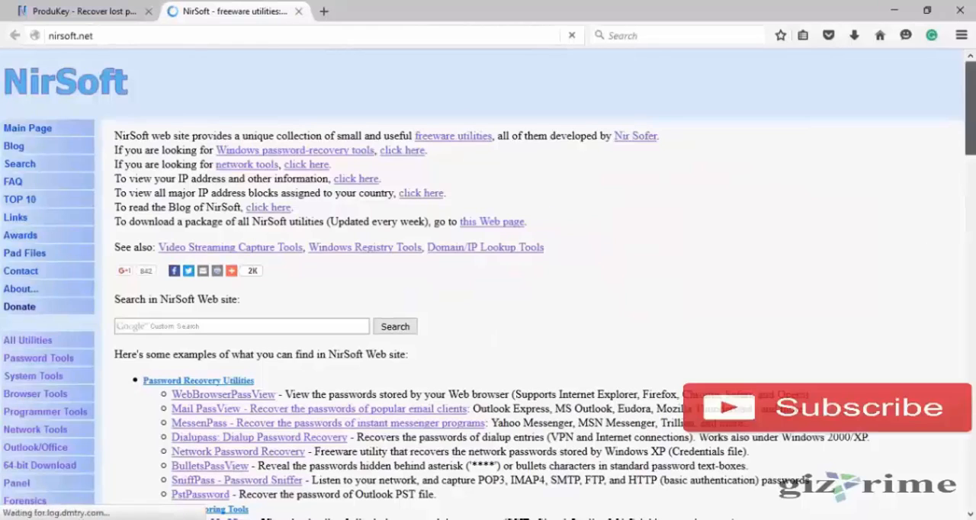
scroll(down, 3)
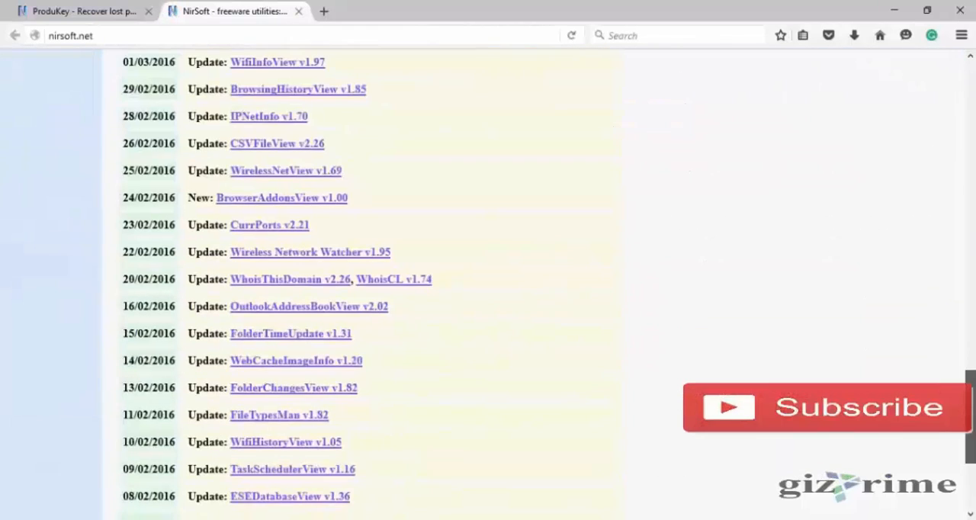
scroll(up, 3)
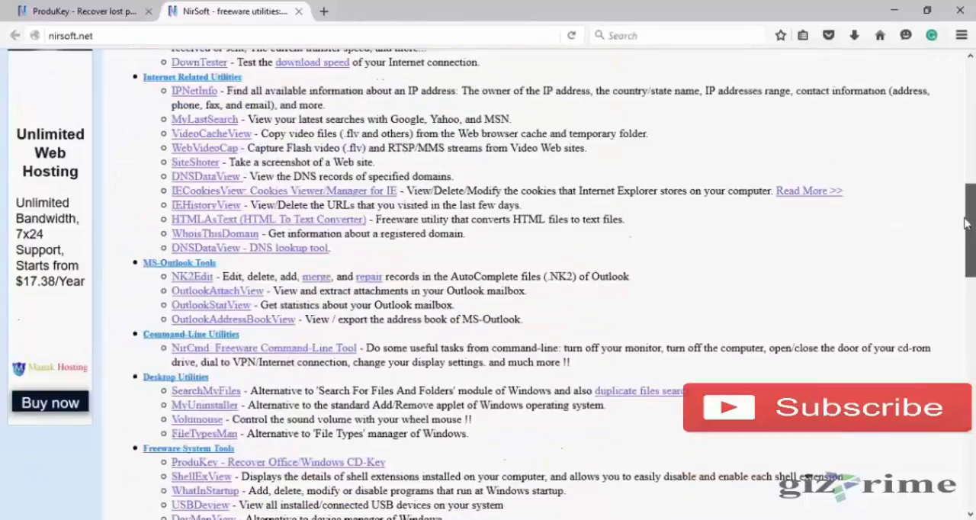
scroll(up, 3)
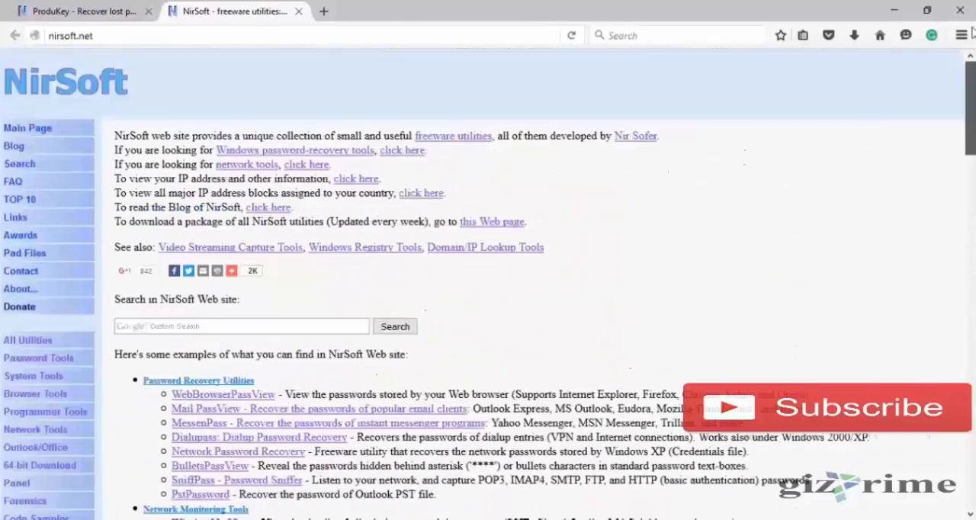
scroll(down, 3)
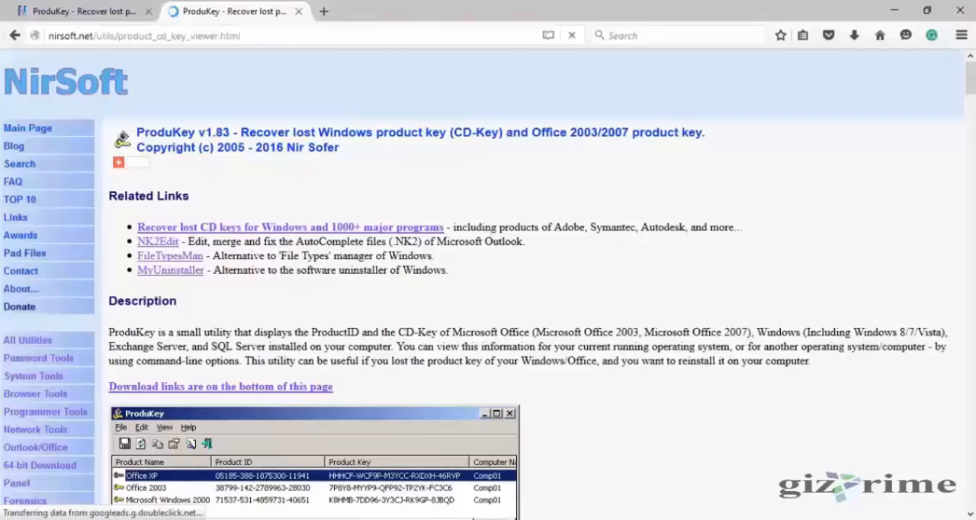
Move down the ProduKey page to its zip download links
scroll(down, 3)
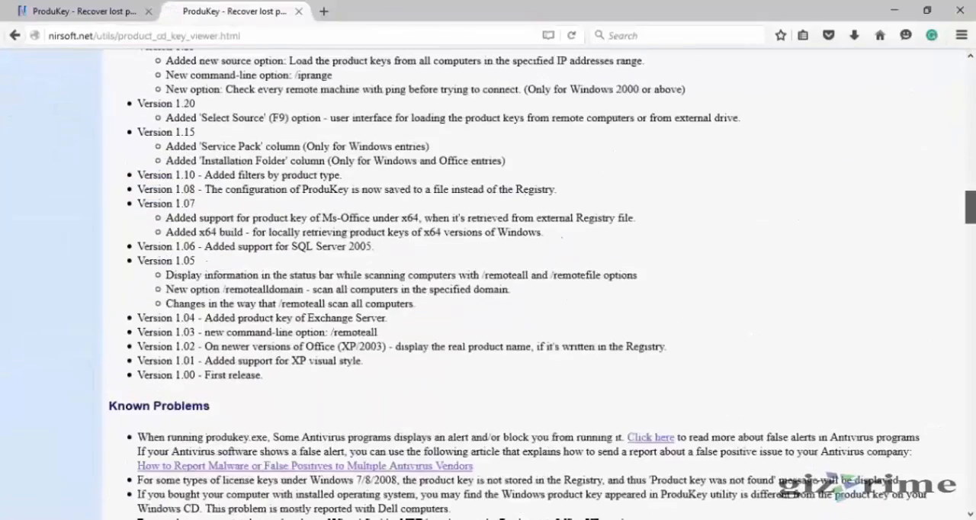
scroll(down, 3)
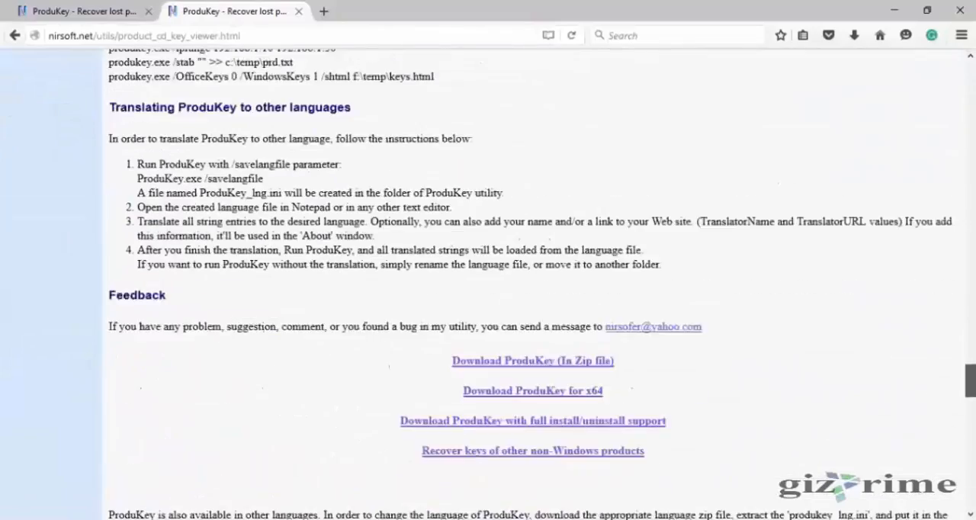
scroll(down, 3)
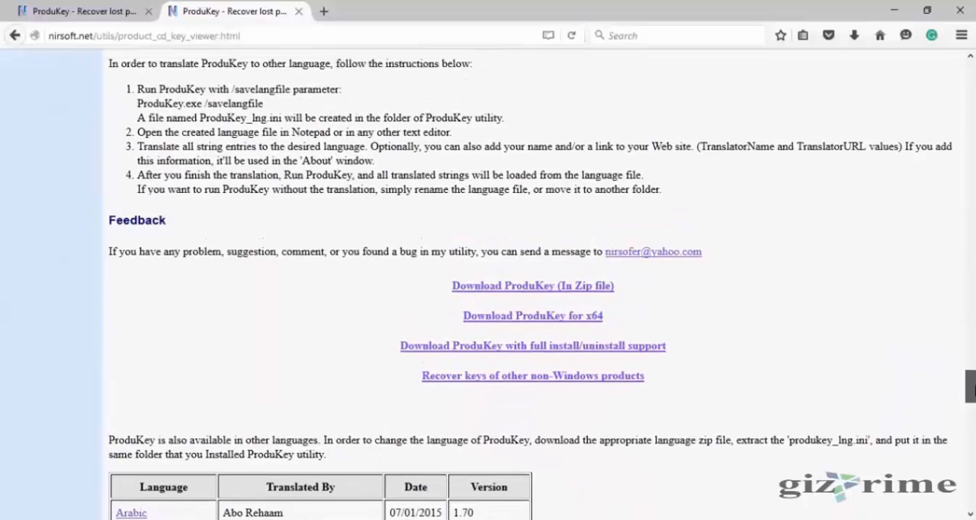
scroll(down, 3)
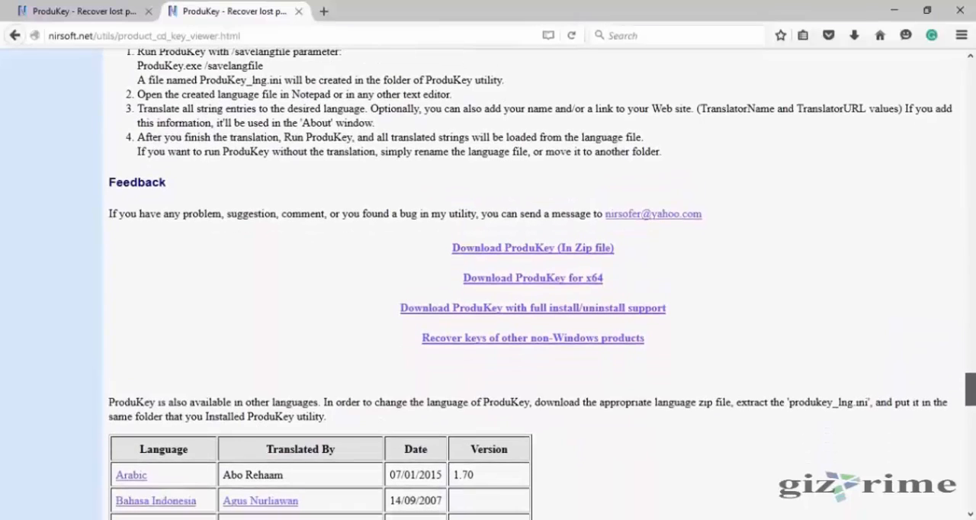
scroll(down, 3)
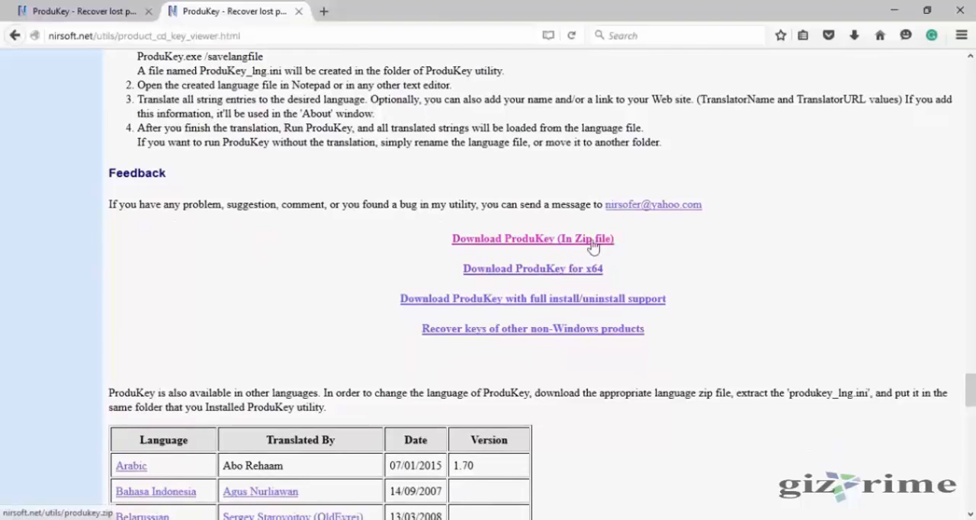
mouse_move(644, 241)
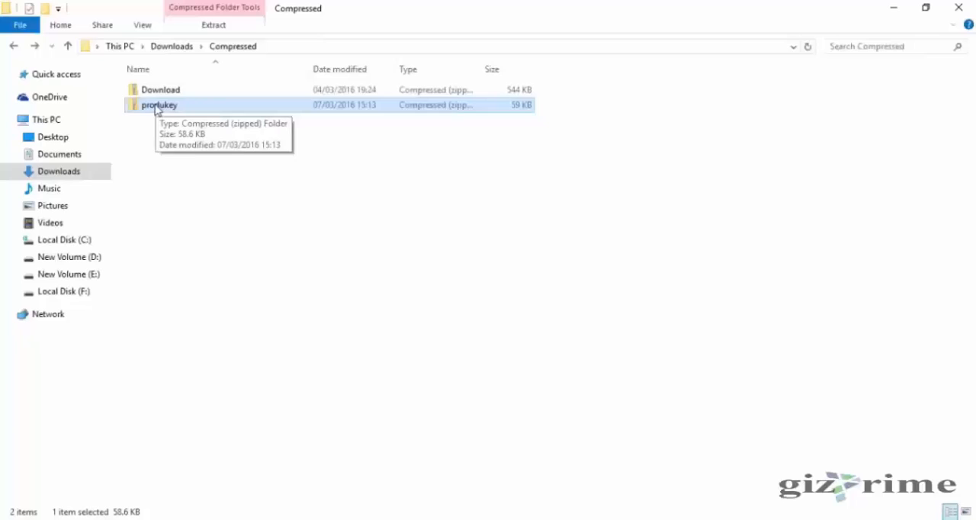
Extract the produkey zip to its suggested folder and launch ProduKey.exe from it
double_click(158, 104)
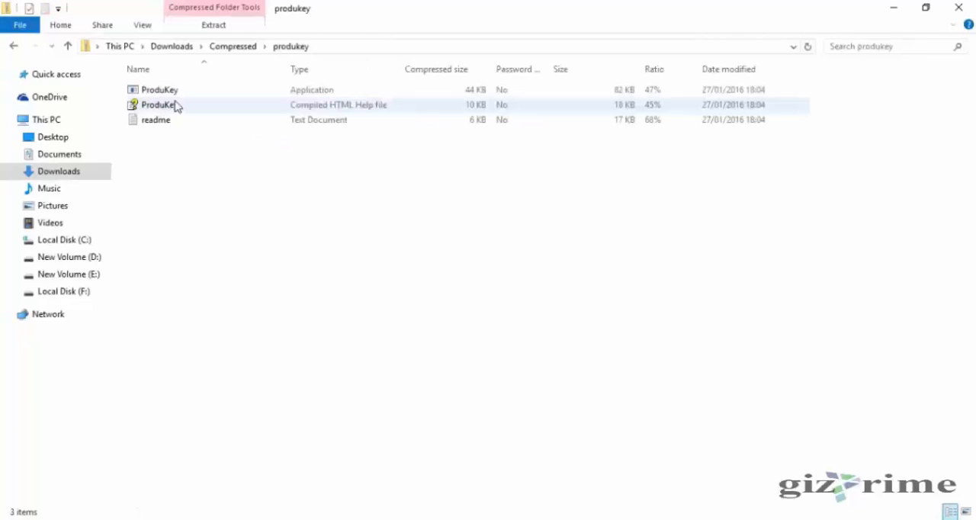
double_click(159, 89)
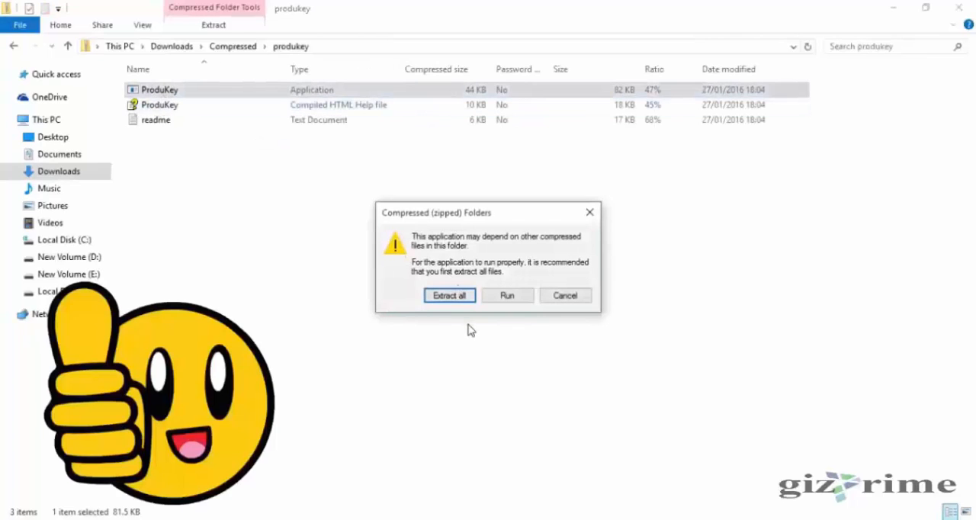
click(448, 296)
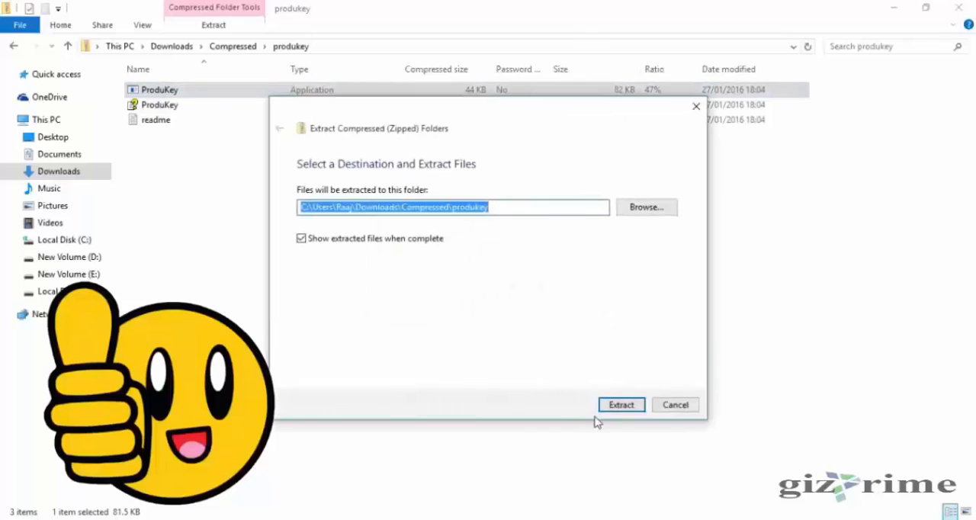
click(621, 404)
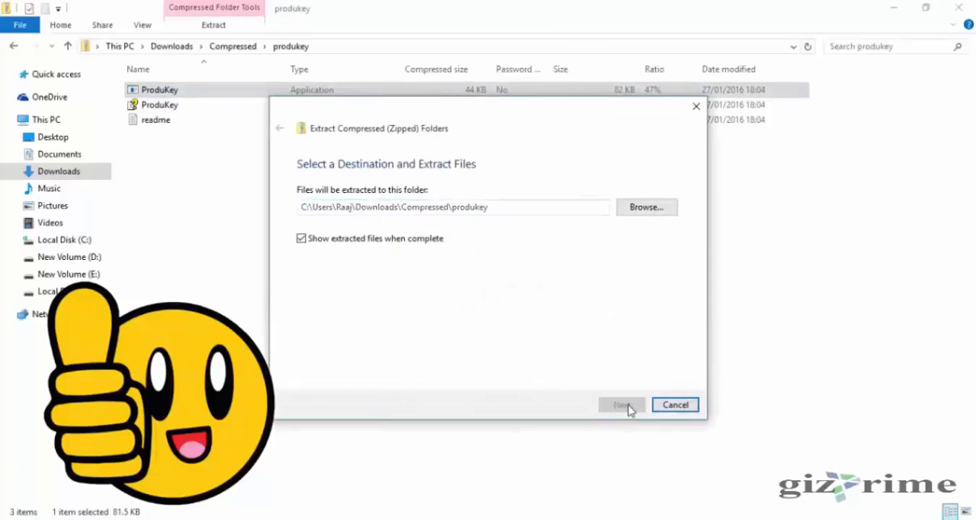
click(623, 404)
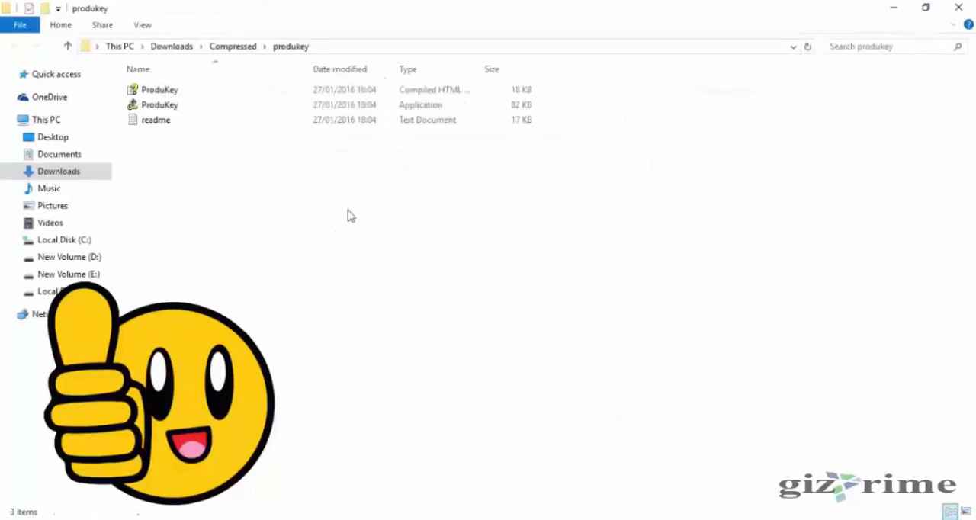
mouse_move(159, 104)
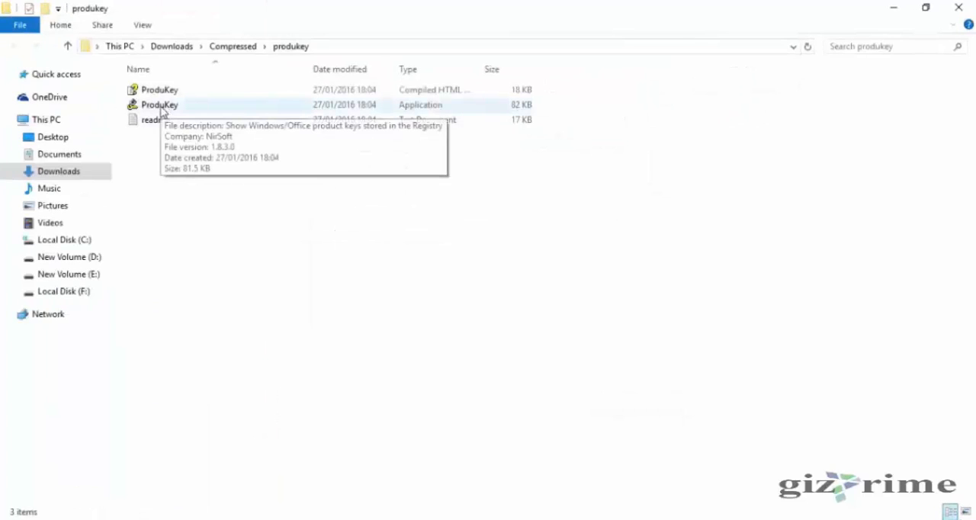
double_click(159, 104)
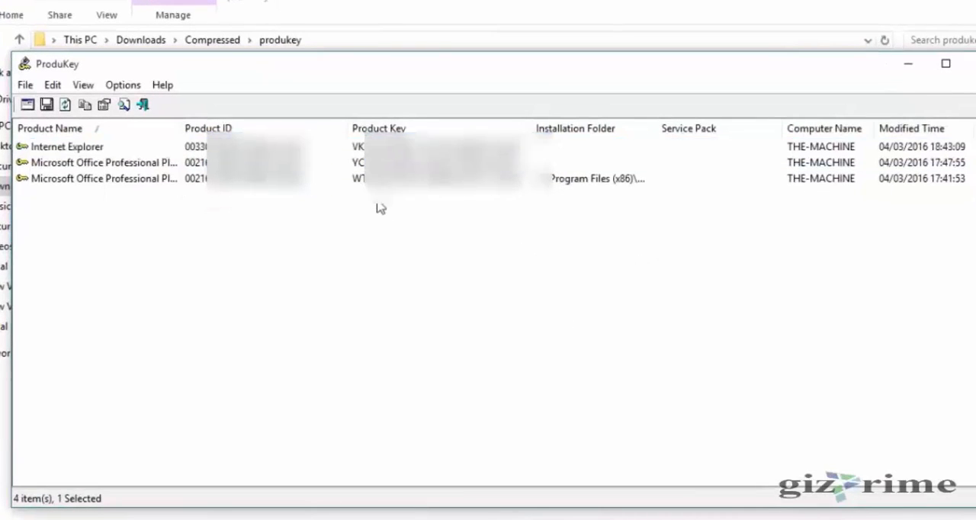
Inspect the Windows 10 Pro and Office Professional Plus 2013 entries in the ProduKey key list
click(67, 194)
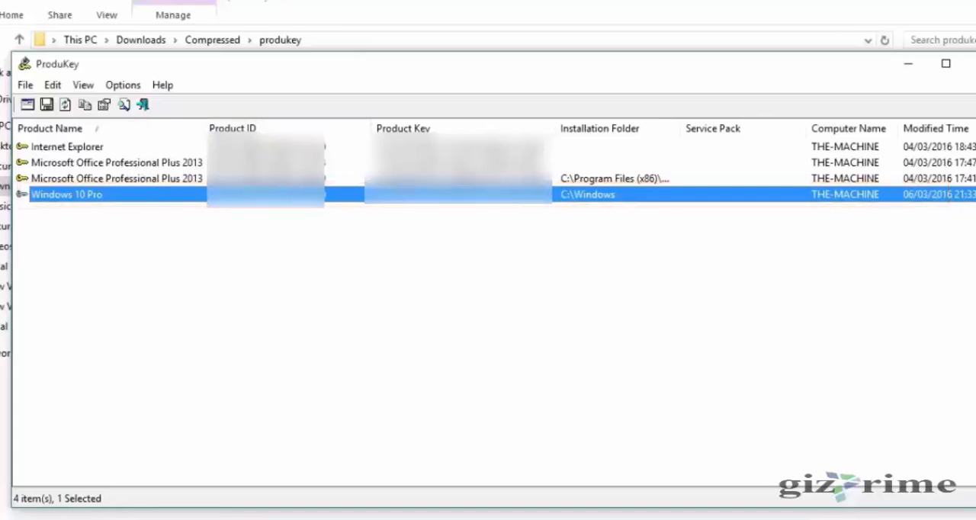
click(115, 178)
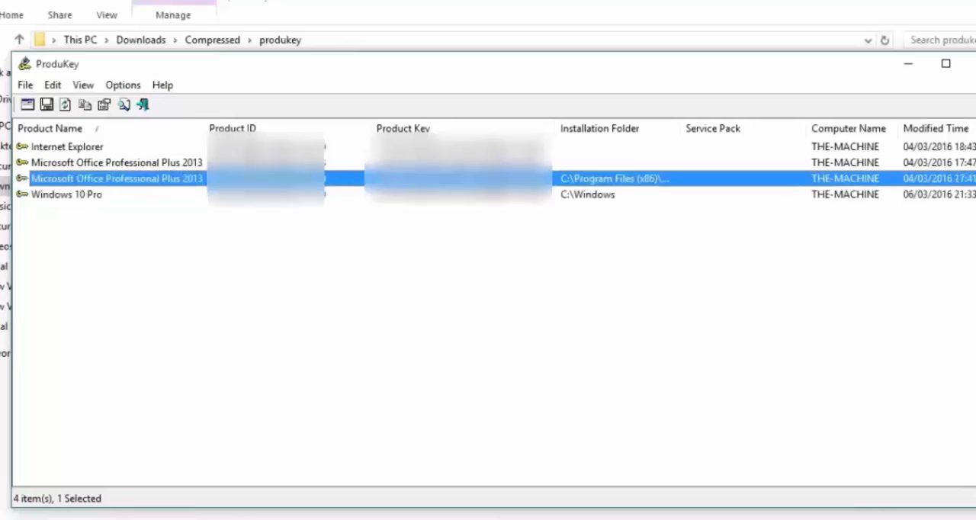
click(115, 162)
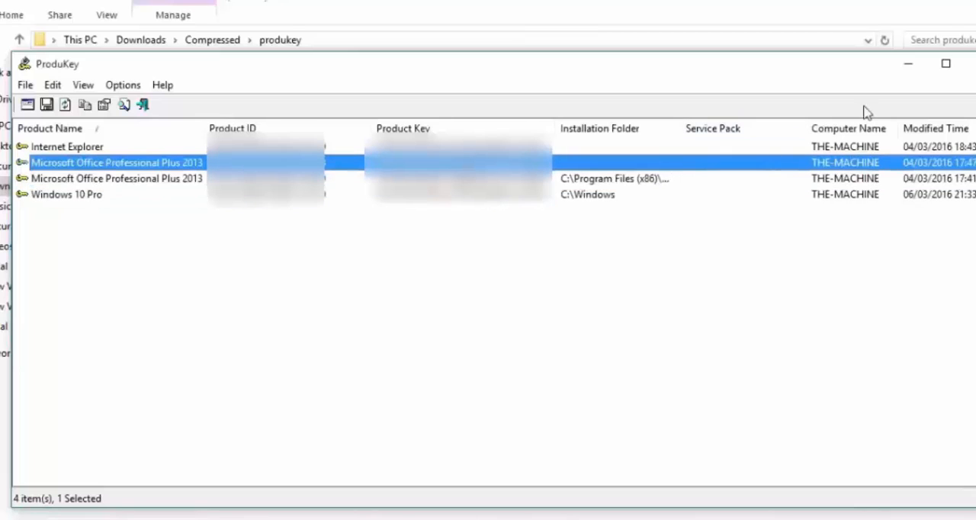